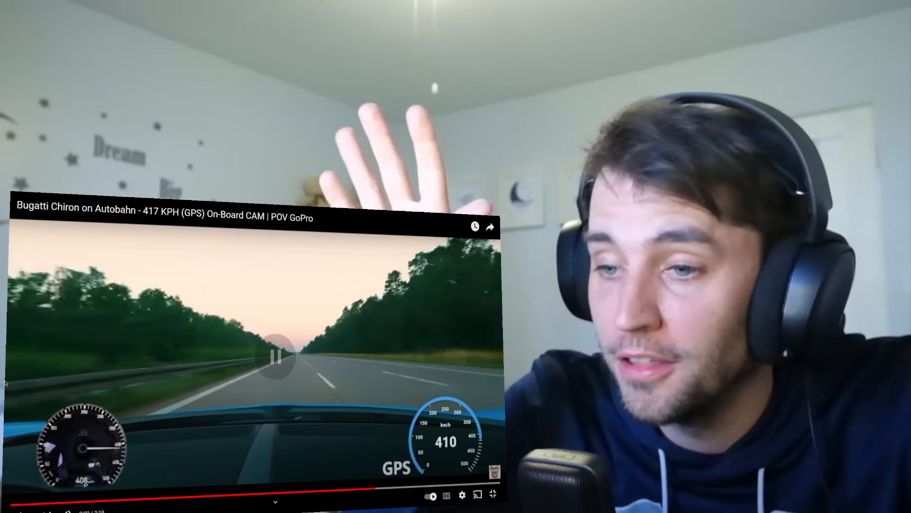
Resume the Chiron video and let it play on toward 2:43 of 3:19
click(275, 356)
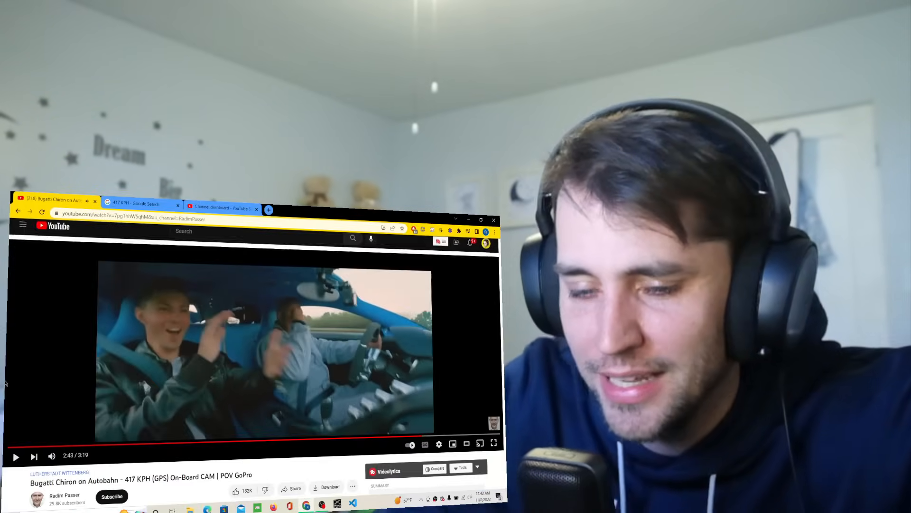
Search Google for the selected word "Bugatti", read the result, then return to the Chiron video
right_click(46, 479)
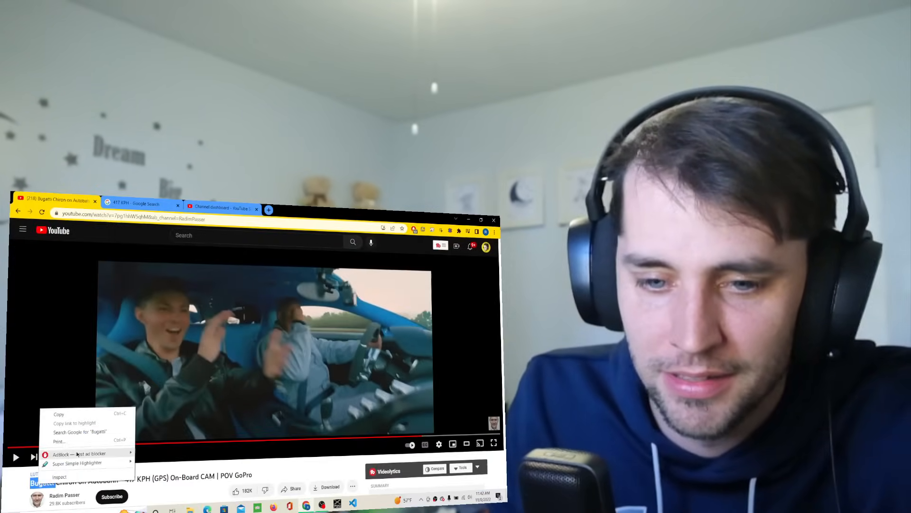
click(80, 431)
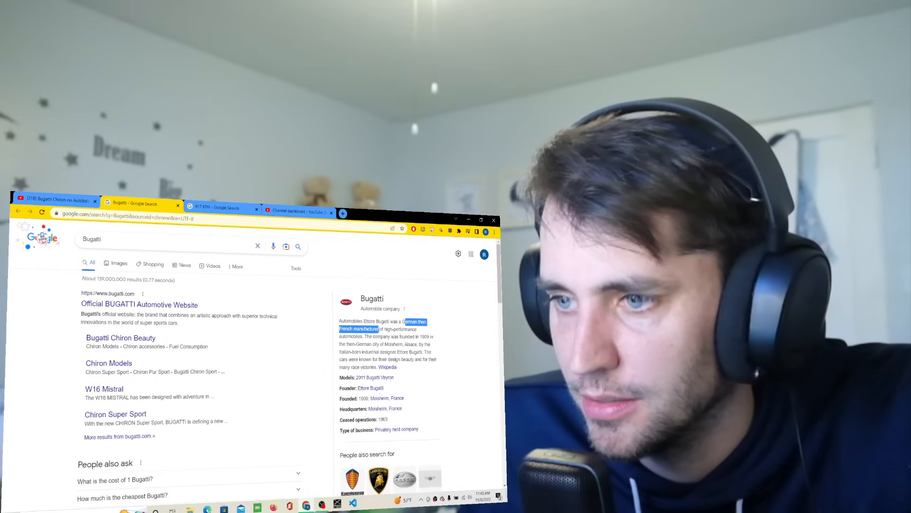
click(58, 200)
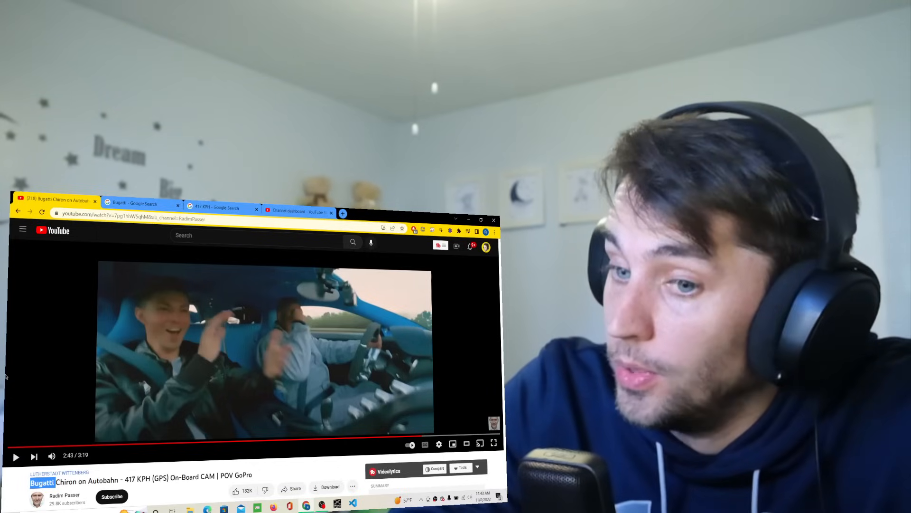
mouse_move(330, 437)
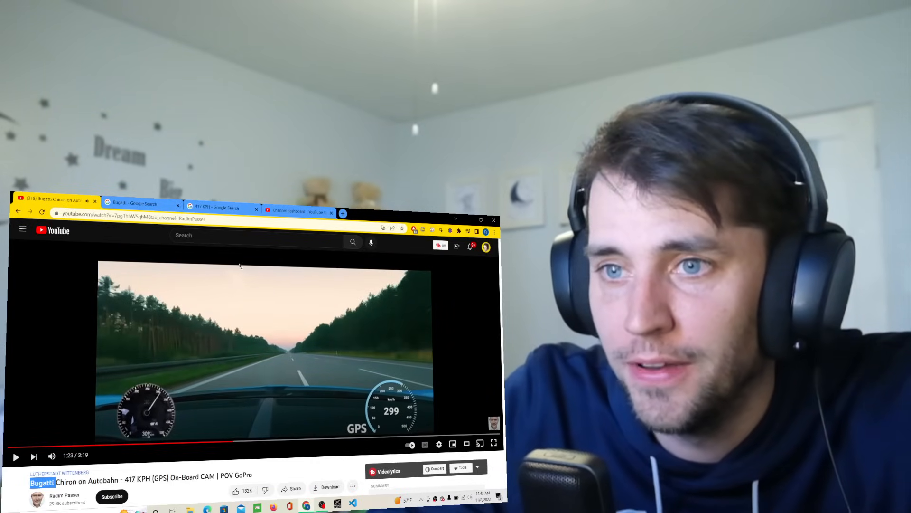
Switch to the "417 KPH" Google results showing about 259 miles per hour
click(224, 208)
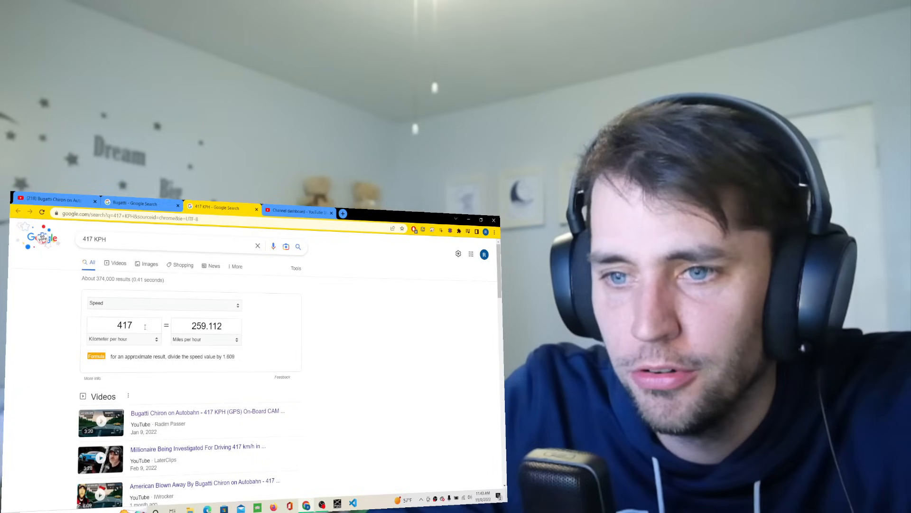
mouse_move(6, 365)
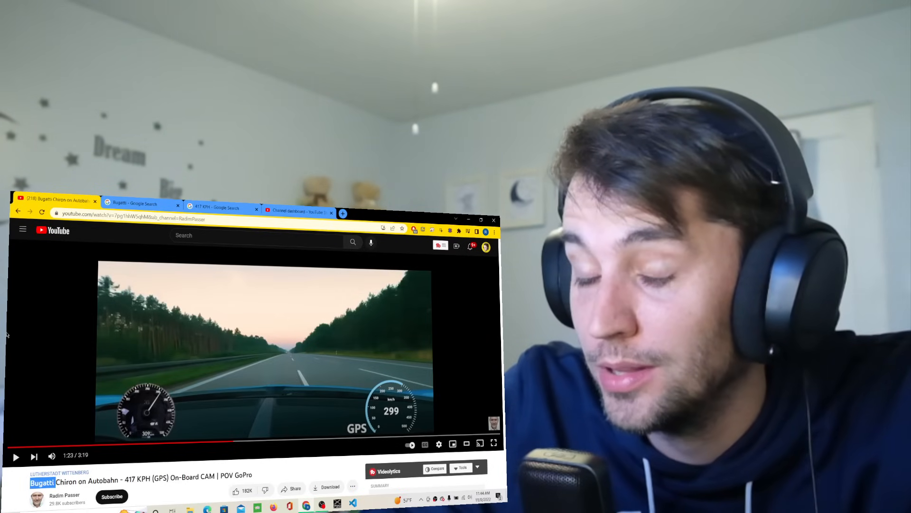
Scroll down into the comments and select the phrase about the Autobahn being maintained
scroll(down, 3)
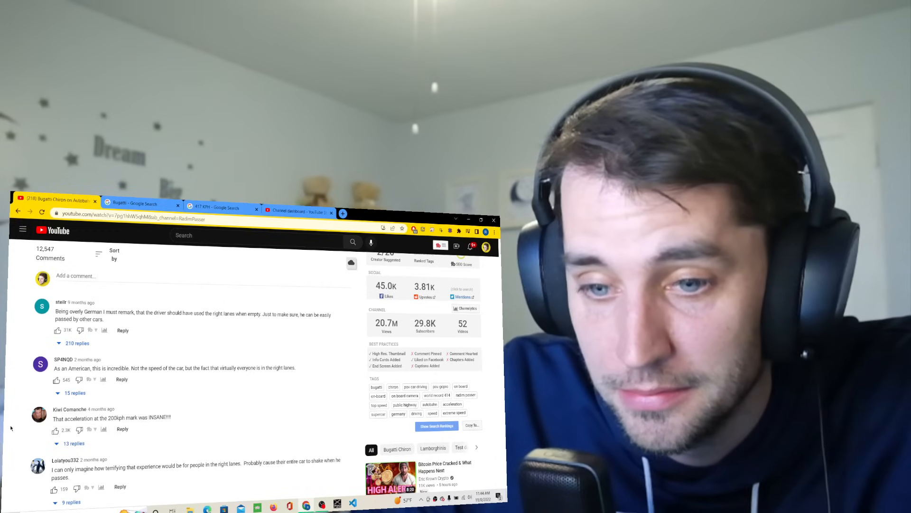
scroll(down, 3)
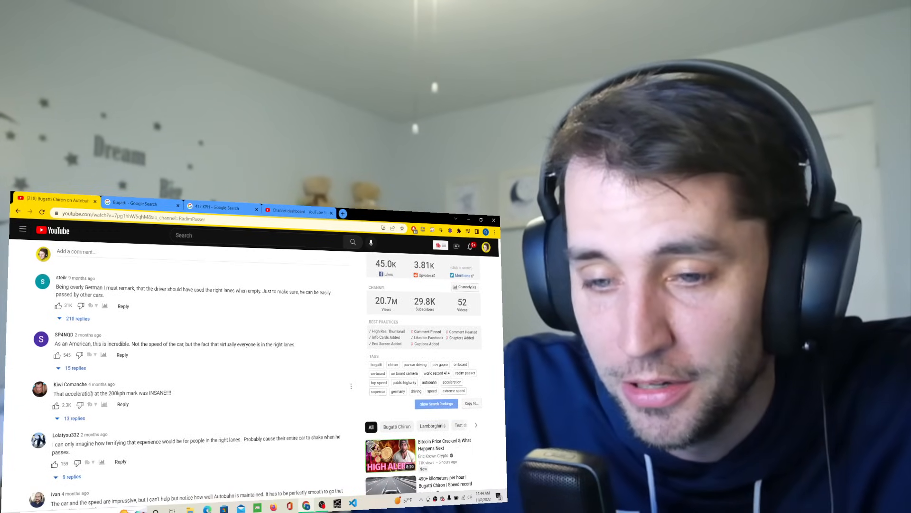
scroll(down, 3)
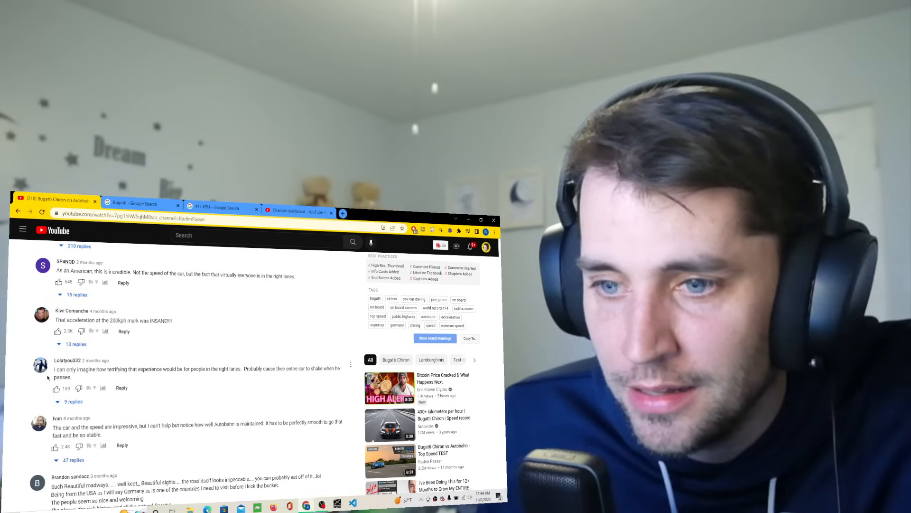
scroll(down, 3)
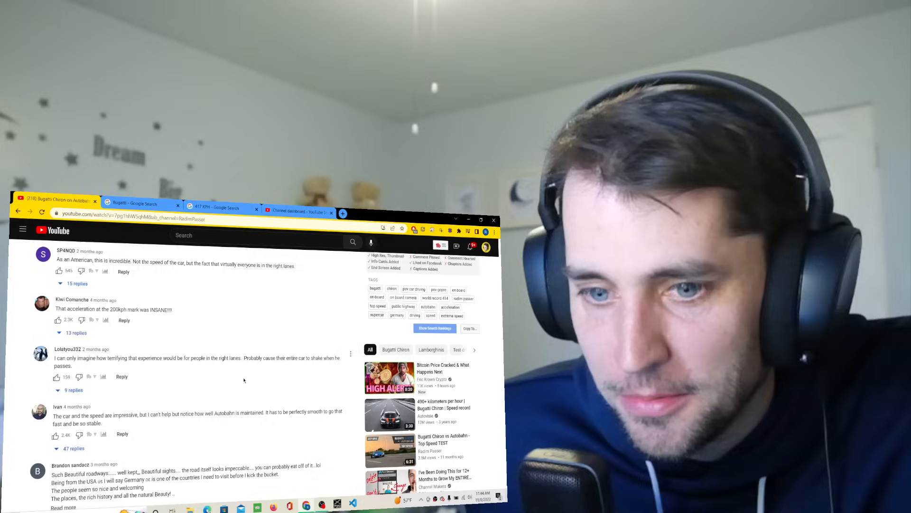
scroll(down, 3)
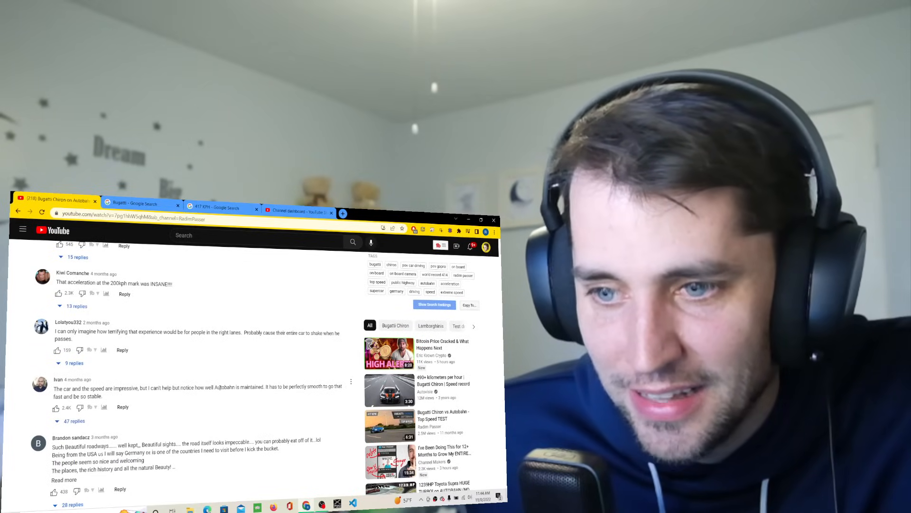
double_click(237, 386)
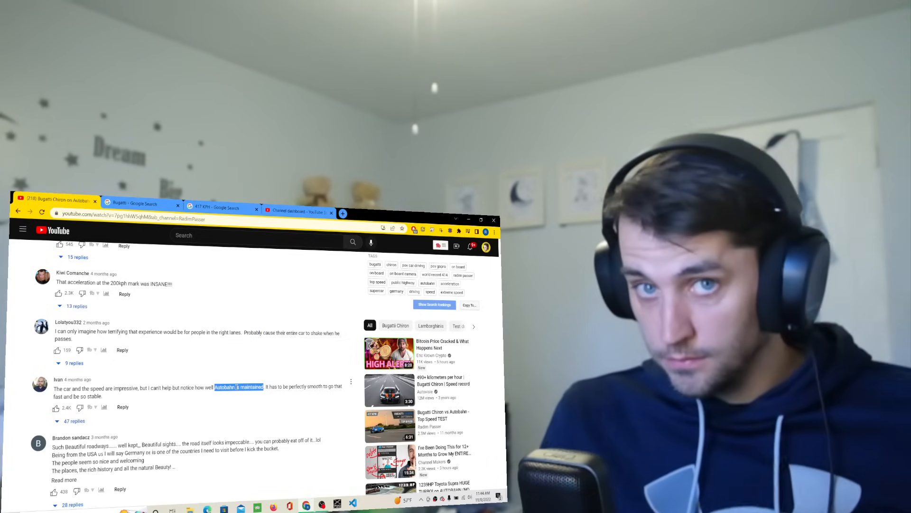
Read further through the comments down to the one about a VW Kombi tailgating
scroll(up, 3)
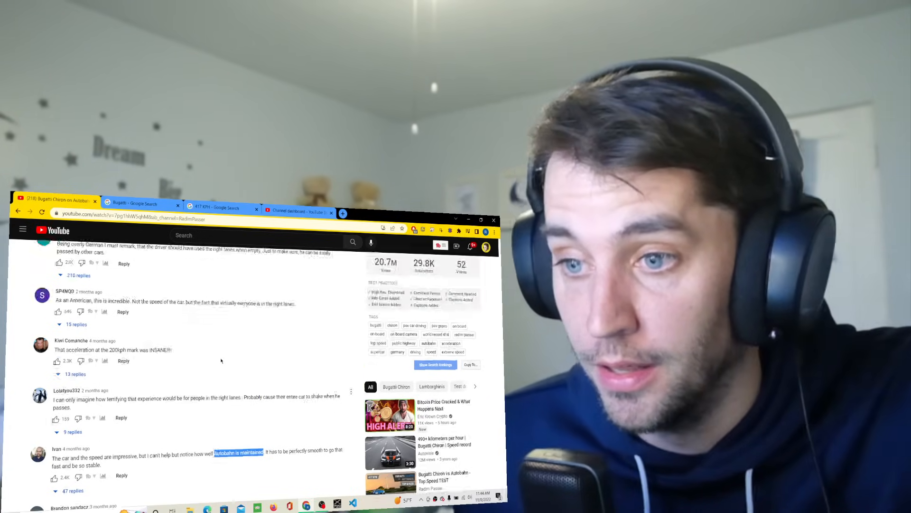
scroll(up, 3)
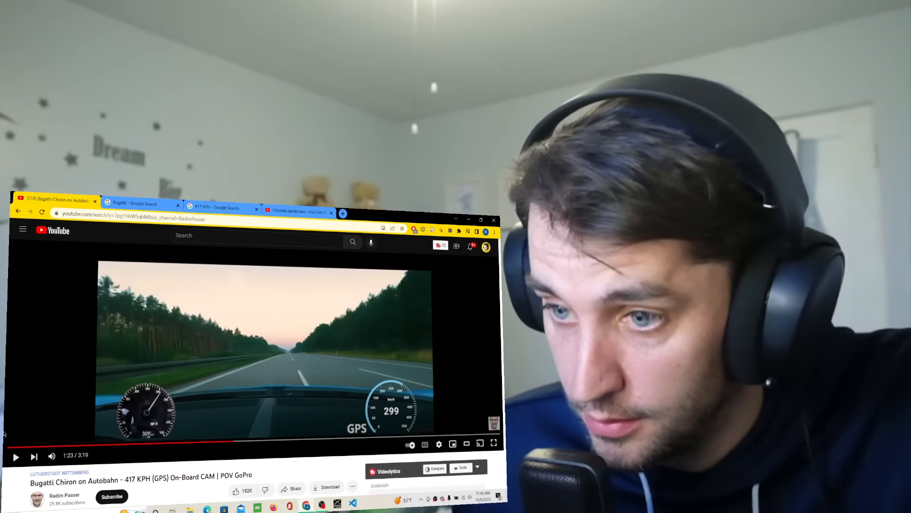
scroll(down, 3)
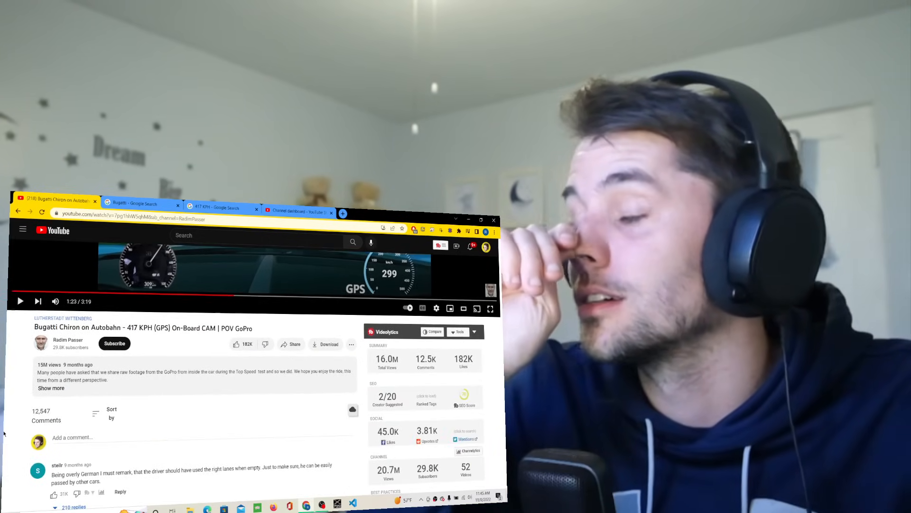
scroll(down, 3)
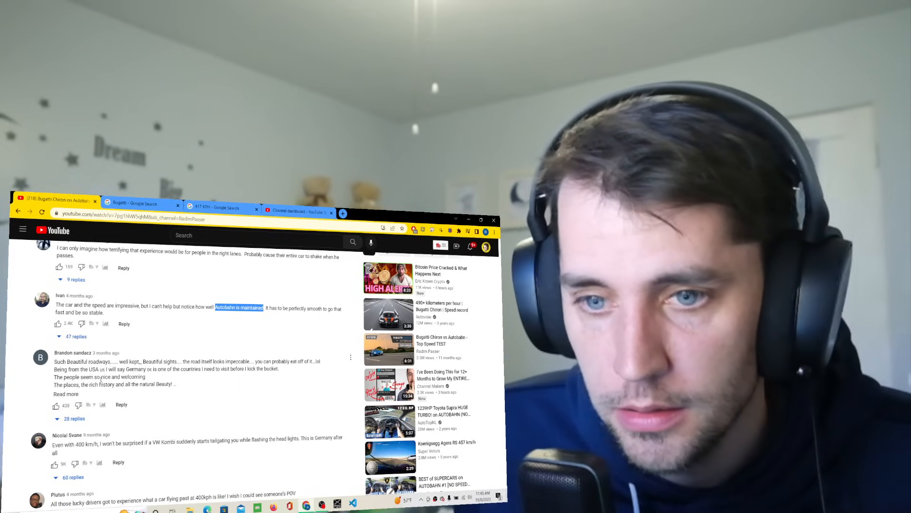
scroll(down, 3)
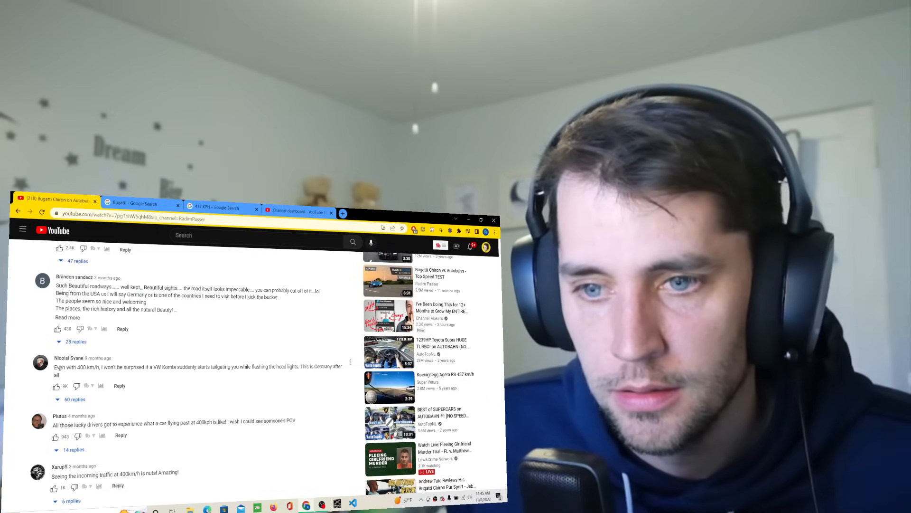
Select "VW Kombi" for an image search, then return to the top of the Chiron video page
double_click(157, 367)
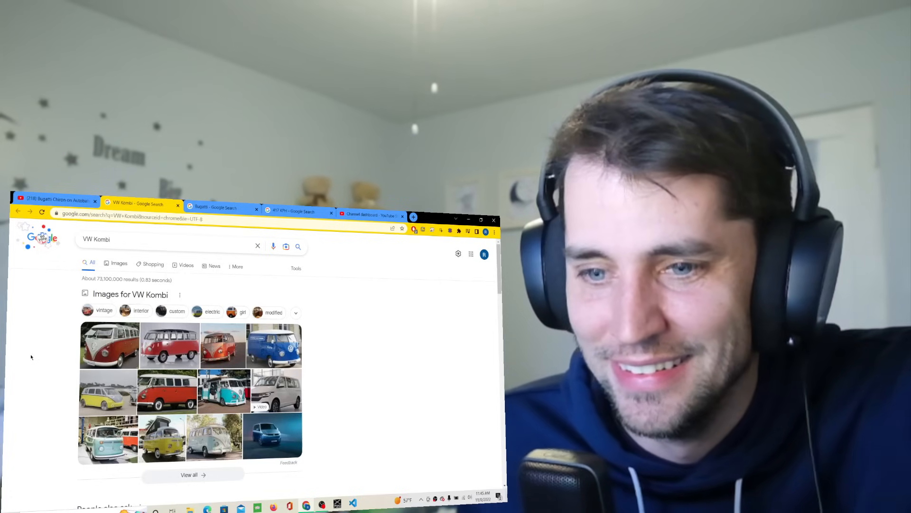
click(55, 200)
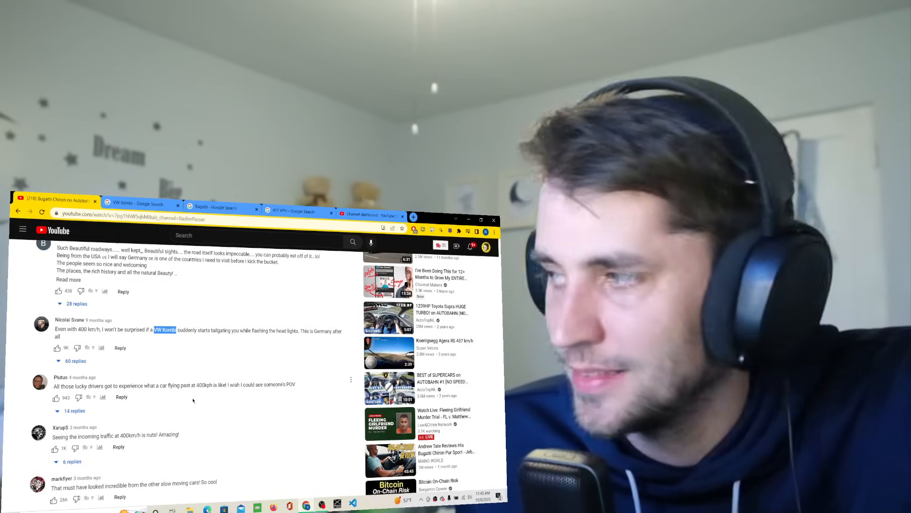
scroll(up, 3)
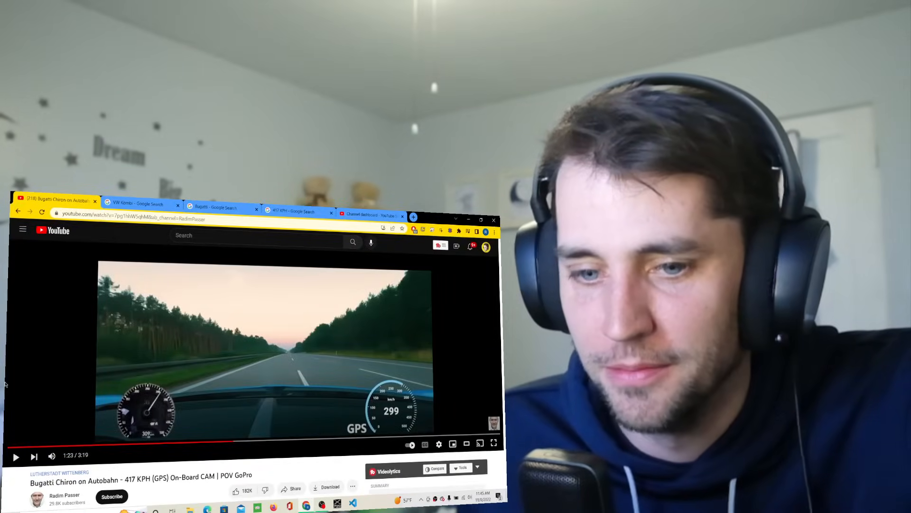